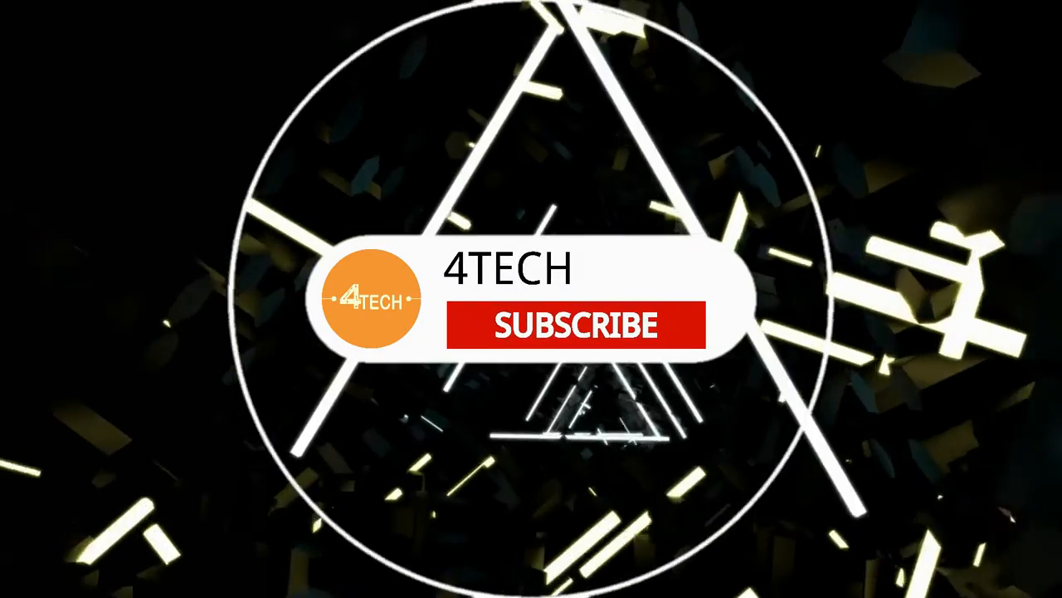
# Step: Play the 4TECH outro so its SUBSCRIBE button animates to SUBSCRIBED
pyautogui.click(573, 324)
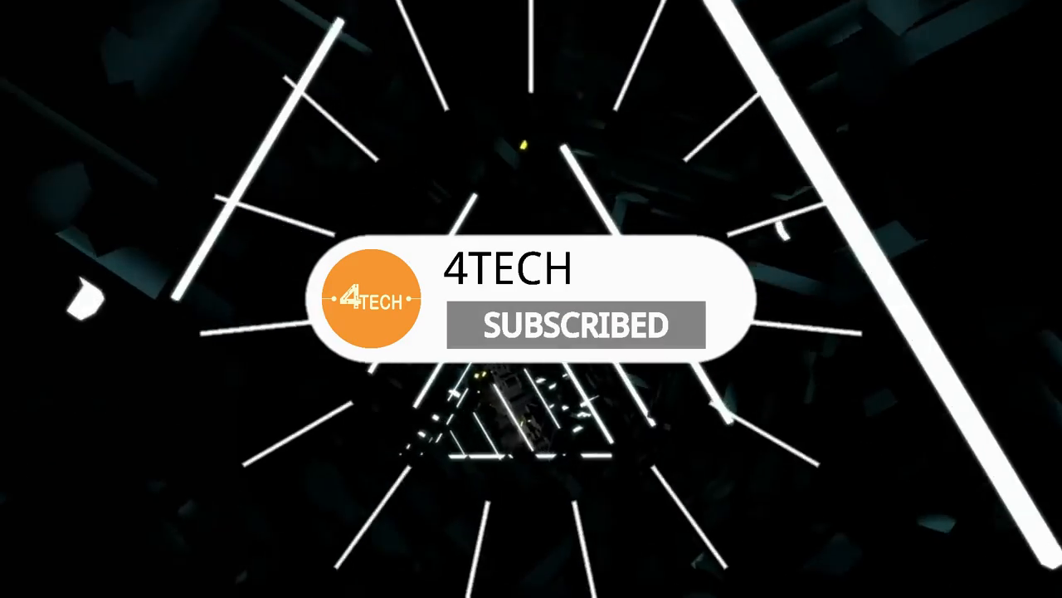